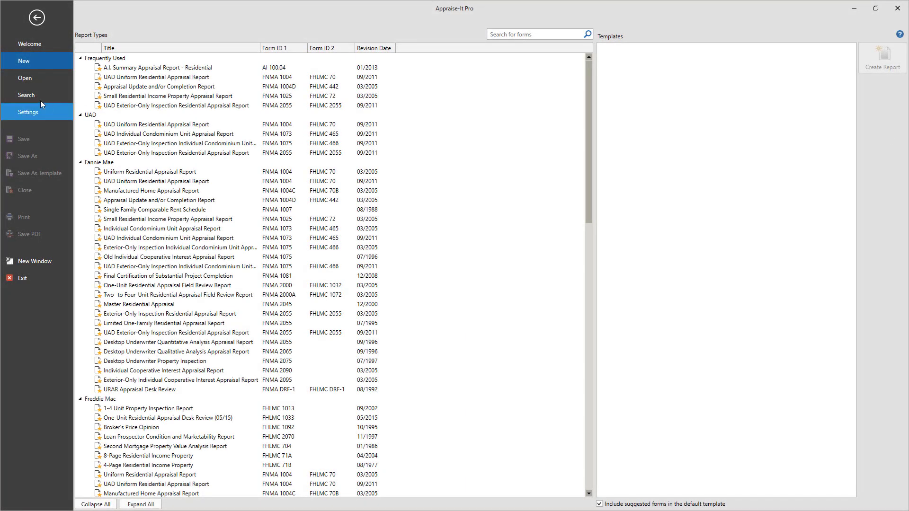
Replace the search City value Asheville with Baton Rouge, then return to report 20031601
{"action": "left_click", "coordinate": [27, 95]}
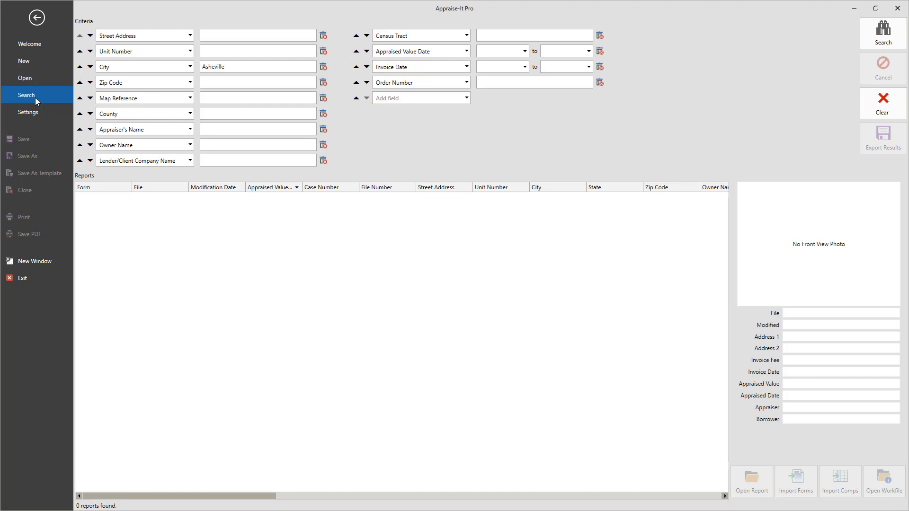
{"action": "triple_click", "coordinate": [258, 66]}
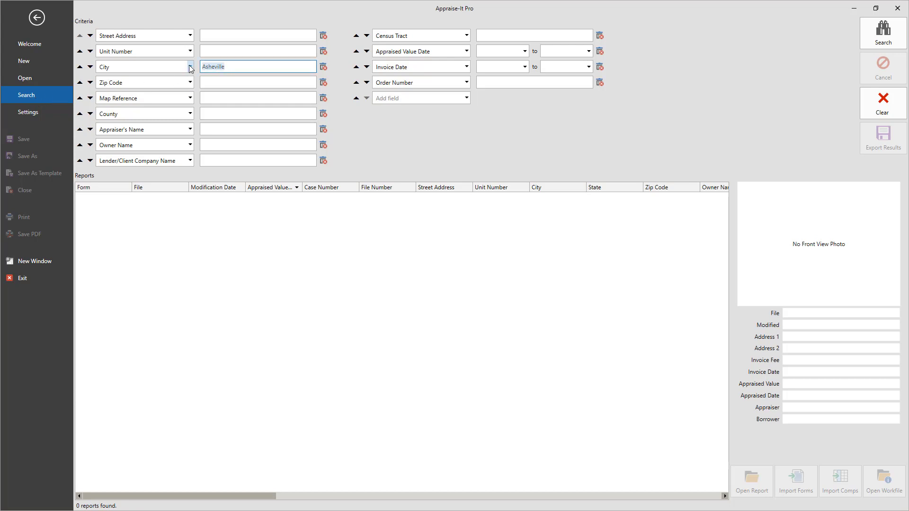
{"action": "type", "text": "Baton Rouge"}
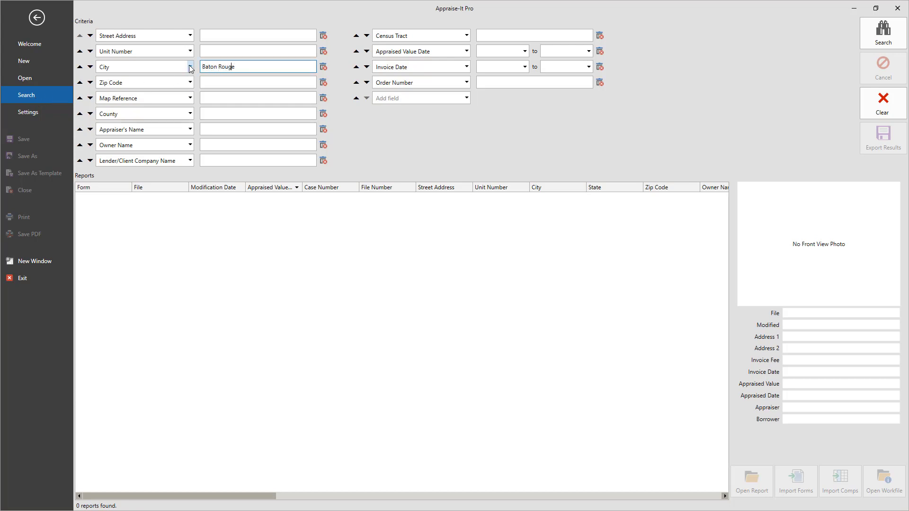
{"action": "left_click", "coordinate": [882, 33]}
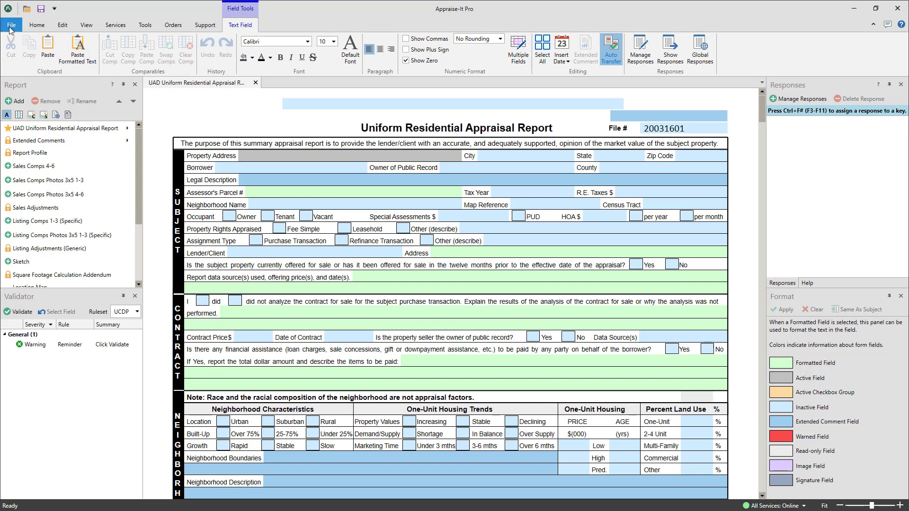
Search reports by City Baton Rouge, listing four matching reports
{"action": "left_click", "coordinate": [11, 24]}
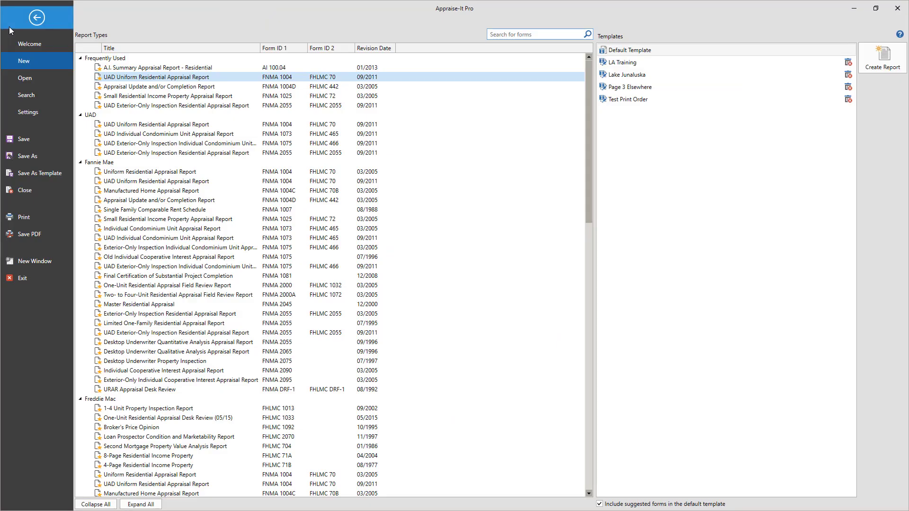
{"action": "left_click", "coordinate": [26, 96]}
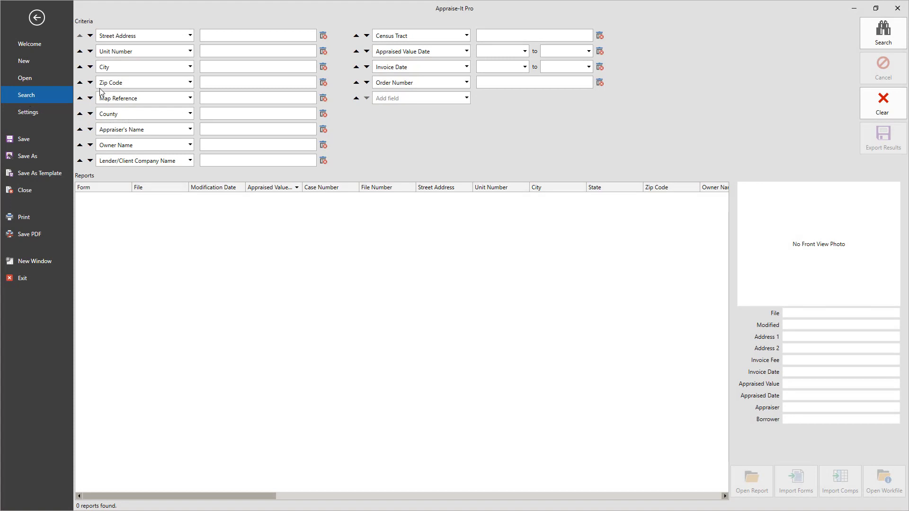
{"action": "type", "text": "Ba"}
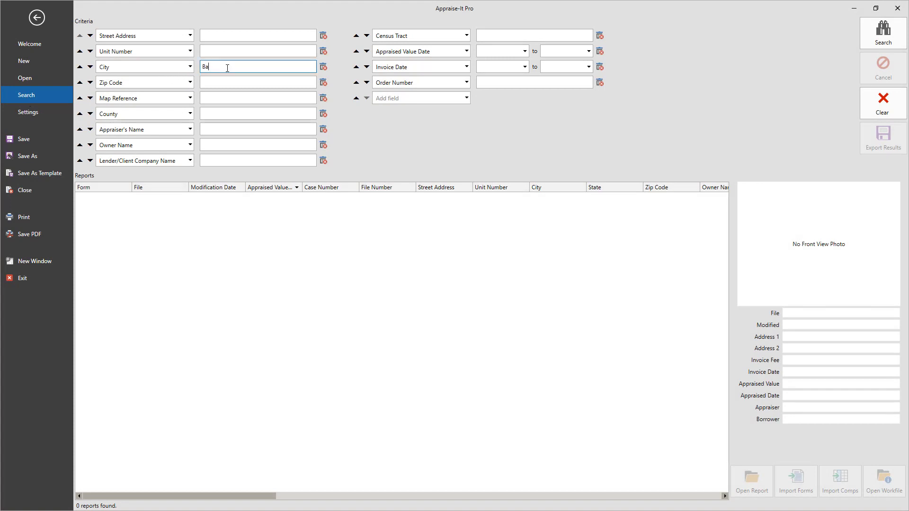
{"action": "left_click", "coordinate": [883, 33]}
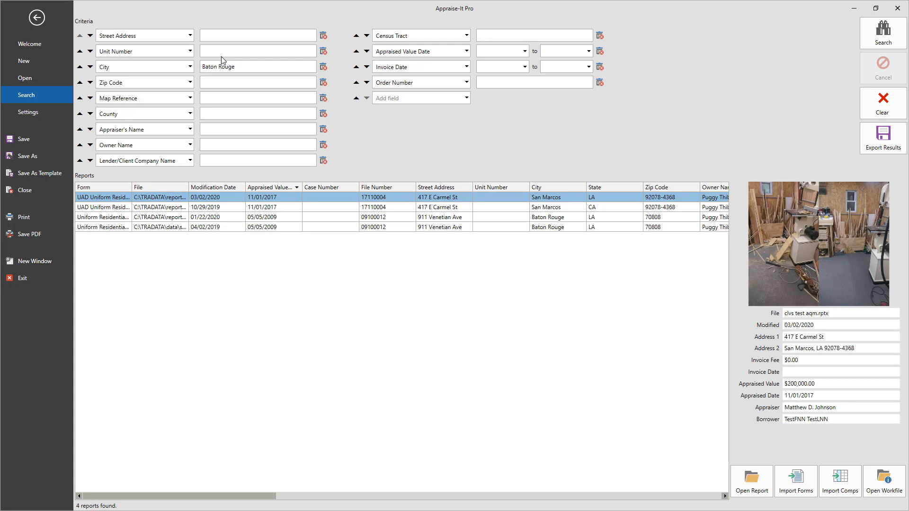
Add appraiser Jeff Sample to the search, narrowing results to 911 Venetian Ave
{"action": "left_click", "coordinate": [258, 128]}
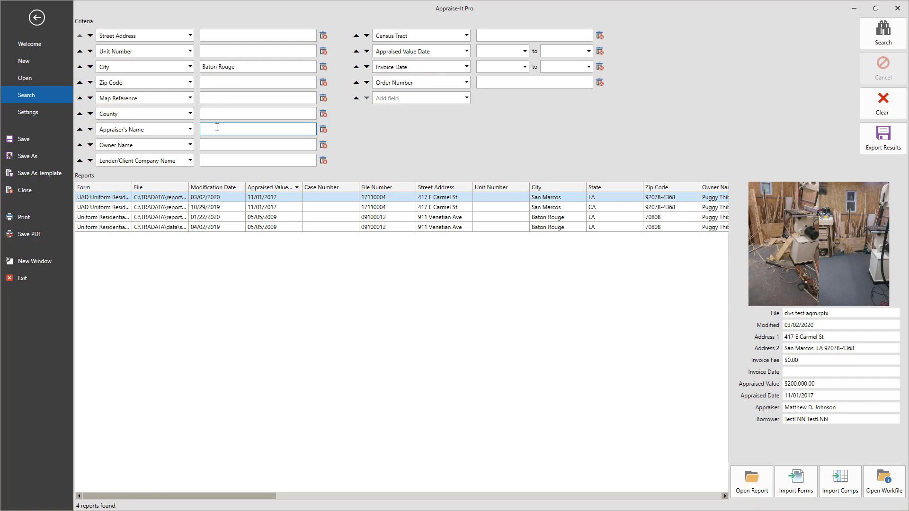
{"action": "type", "text": "Jeff Sample"}
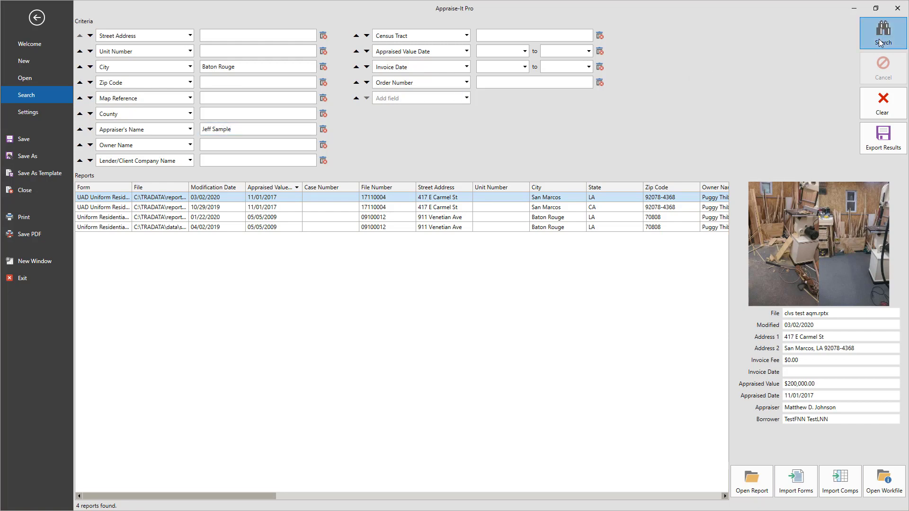
{"action": "left_click", "coordinate": [882, 33]}
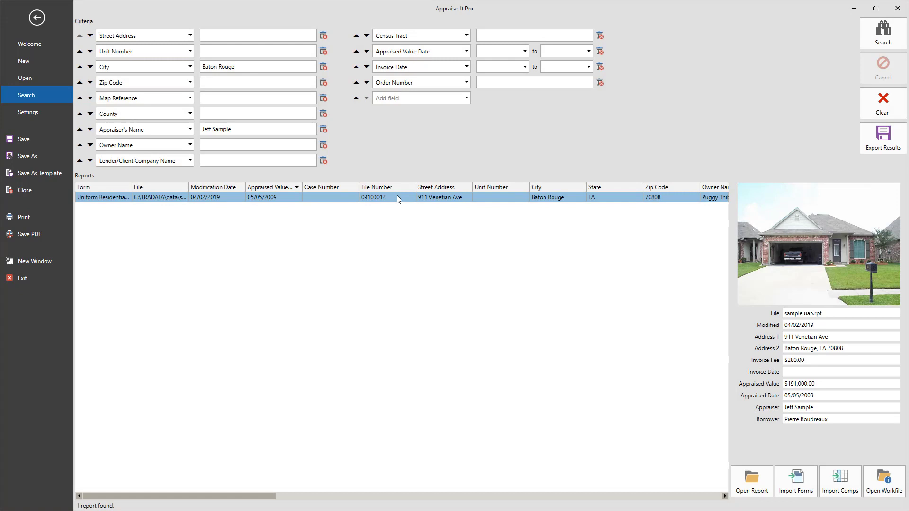
{"action": "mouse_move", "coordinate": [752, 481]}
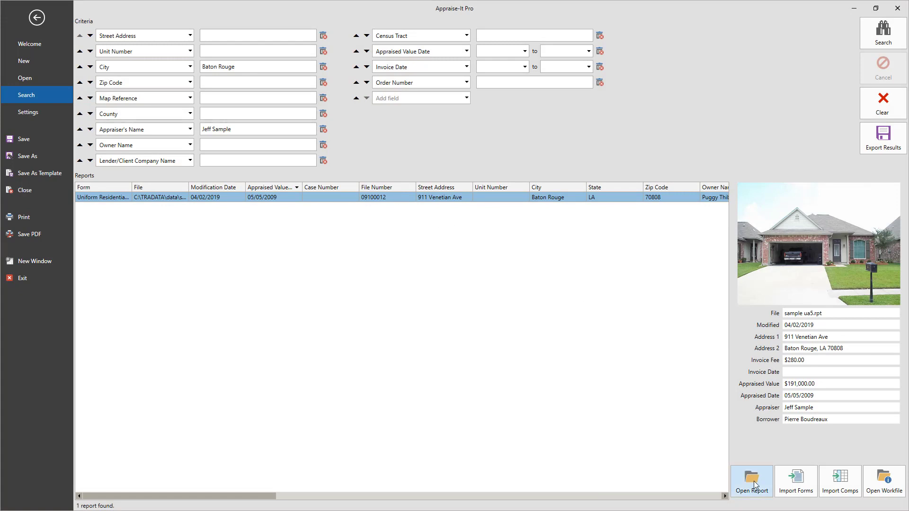
{"action": "mouse_move", "coordinate": [512, 228]}
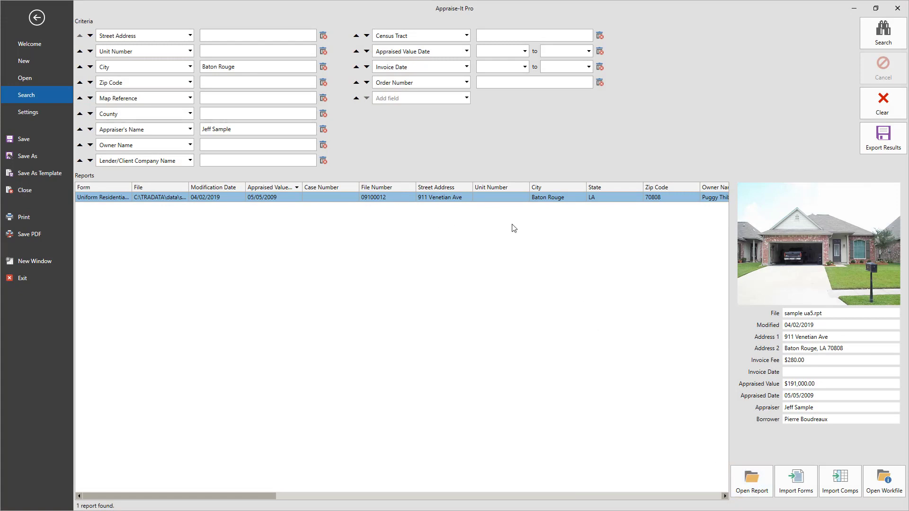
{"action": "mouse_move", "coordinate": [500, 200]}
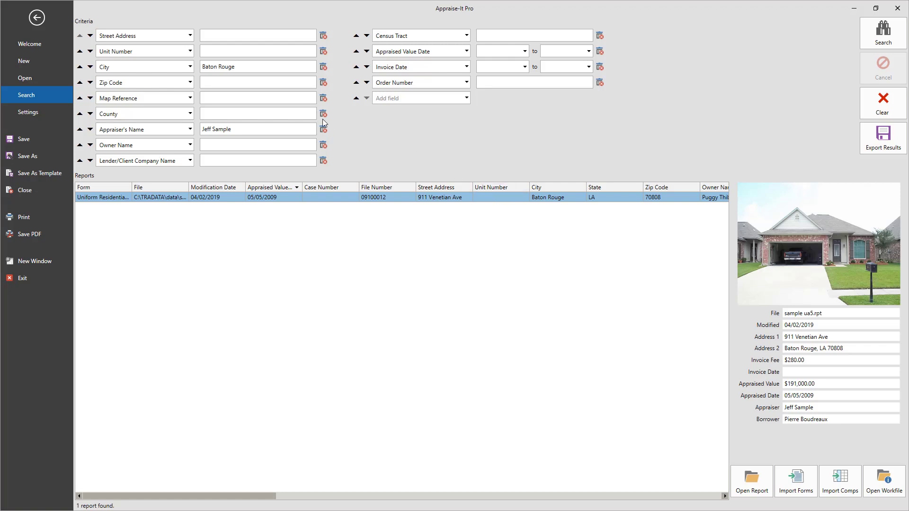
Swap the County search criterion for Case Number and return to the report
{"action": "left_click", "coordinate": [323, 114]}
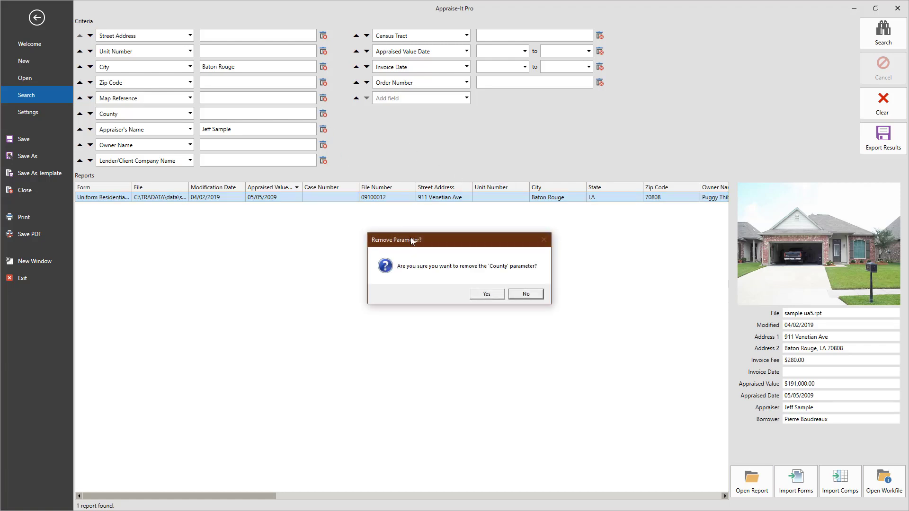
{"action": "left_click", "coordinate": [486, 294]}
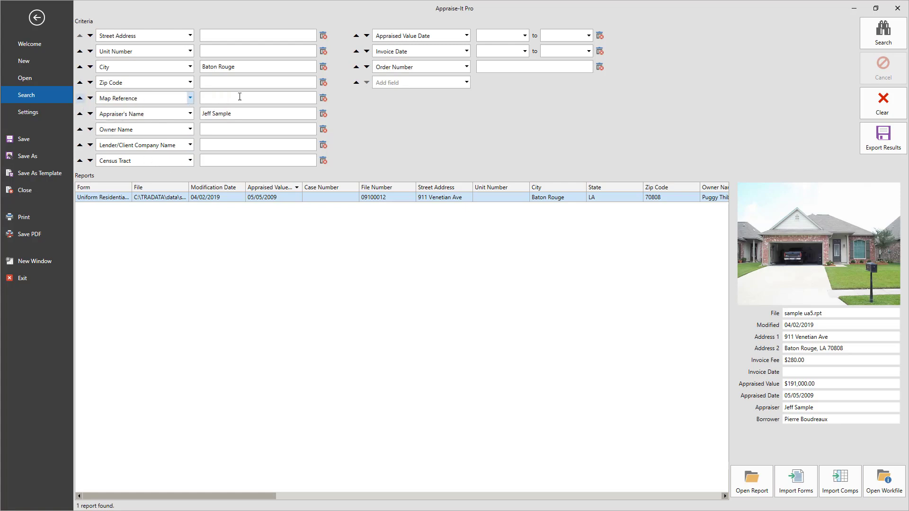
{"action": "left_click", "coordinate": [466, 82]}
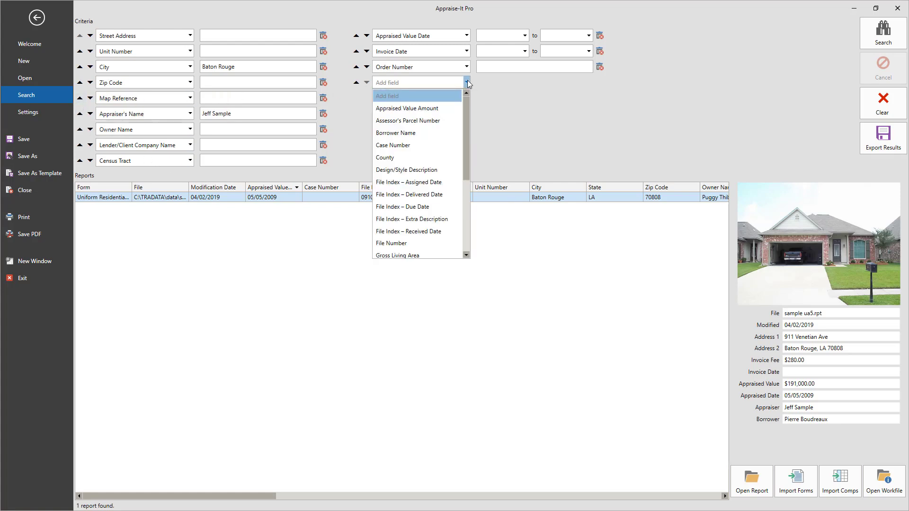
{"action": "left_click", "coordinate": [393, 145]}
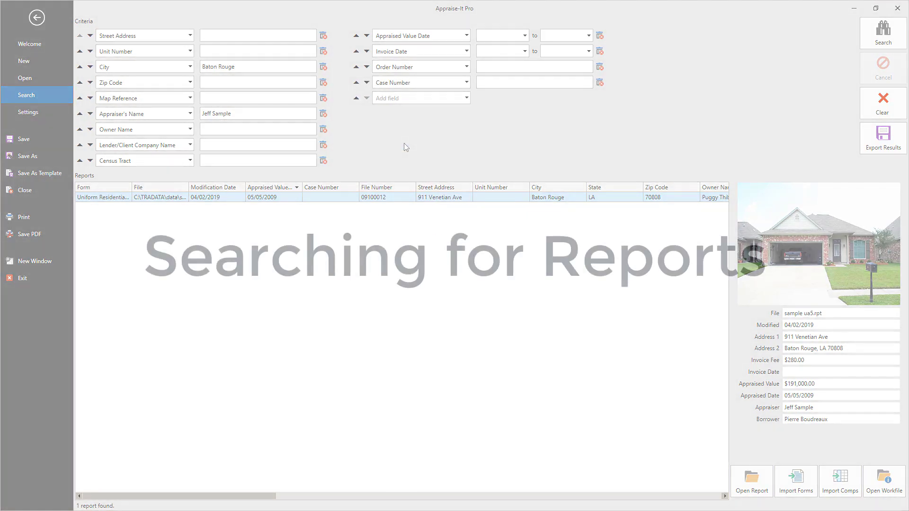
{"action": "left_click", "coordinate": [752, 481]}
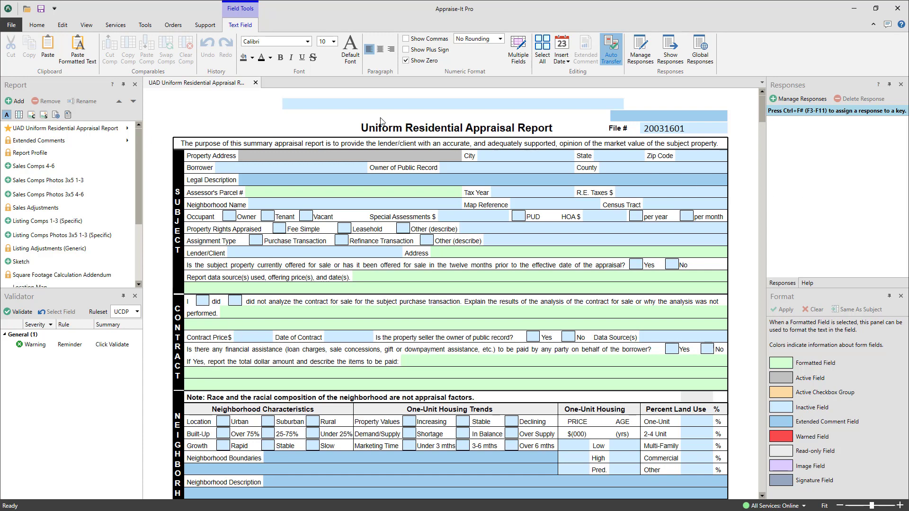
{"action": "left_click", "coordinate": [11, 24]}
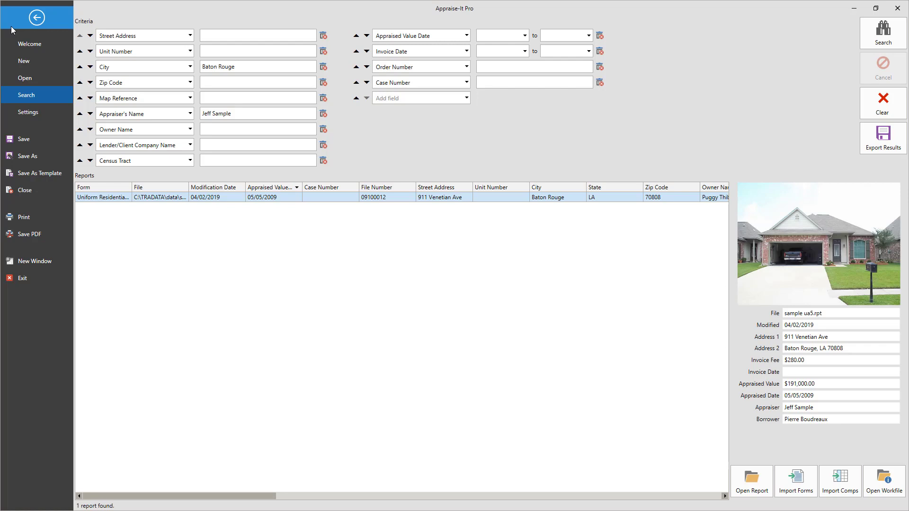
{"action": "left_click", "coordinate": [308, 197]}
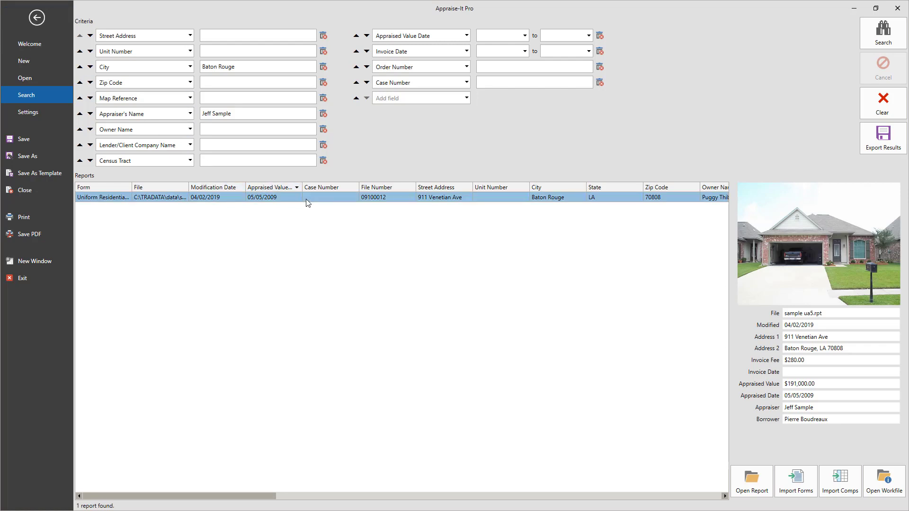
{"action": "right_click", "coordinate": [308, 200]}
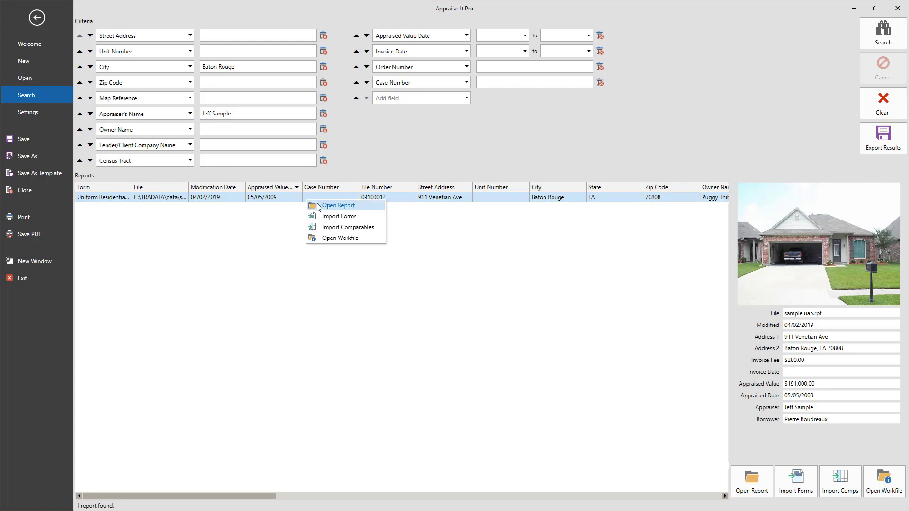
{"action": "mouse_move", "coordinate": [328, 219]}
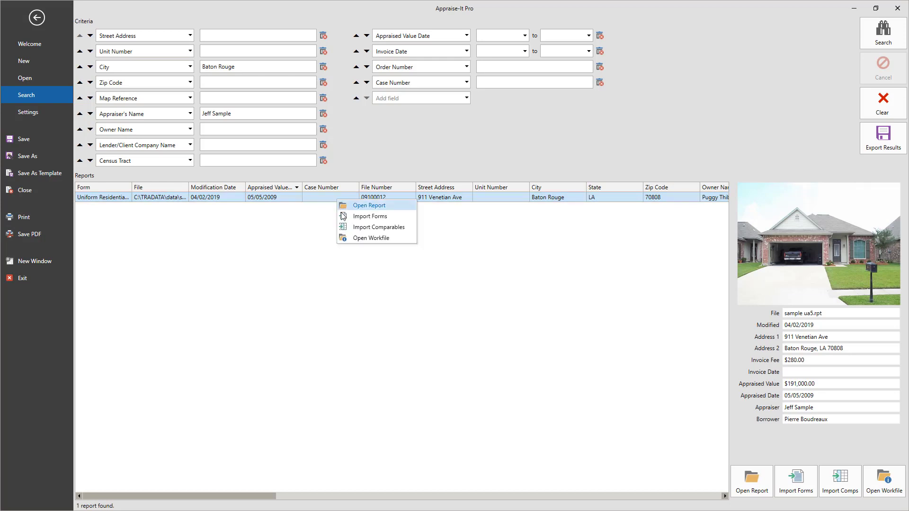
Import Sample UA5's forms without a print scheme, overwriting populated fields and including extended comments
{"action": "left_click", "coordinate": [370, 216]}
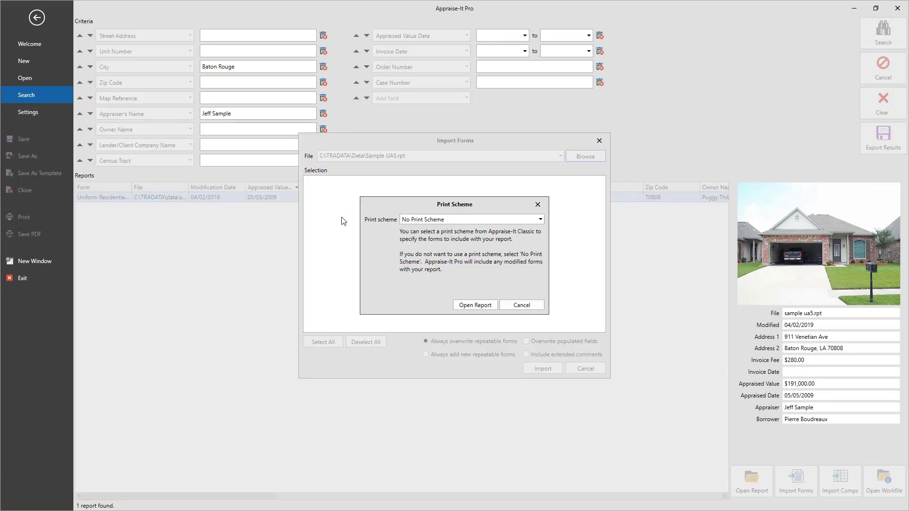
{"action": "mouse_move", "coordinate": [470, 302]}
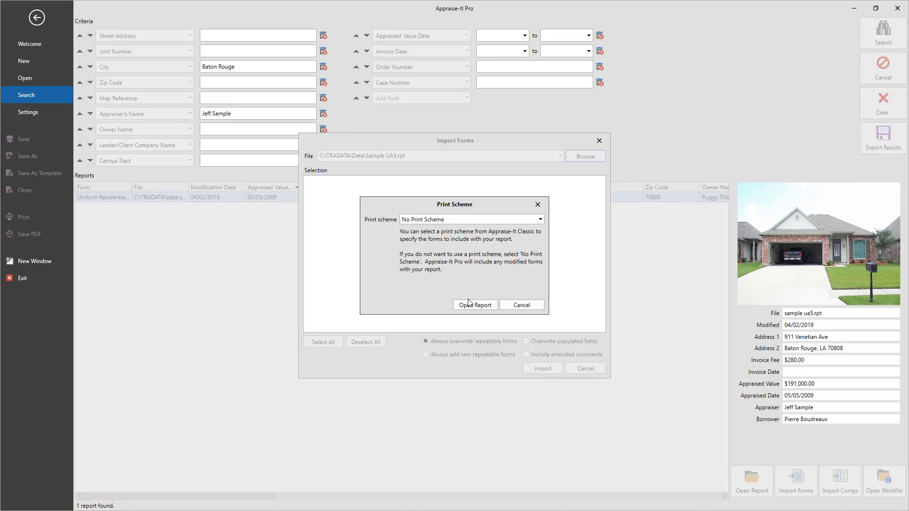
{"action": "left_click", "coordinate": [475, 305]}
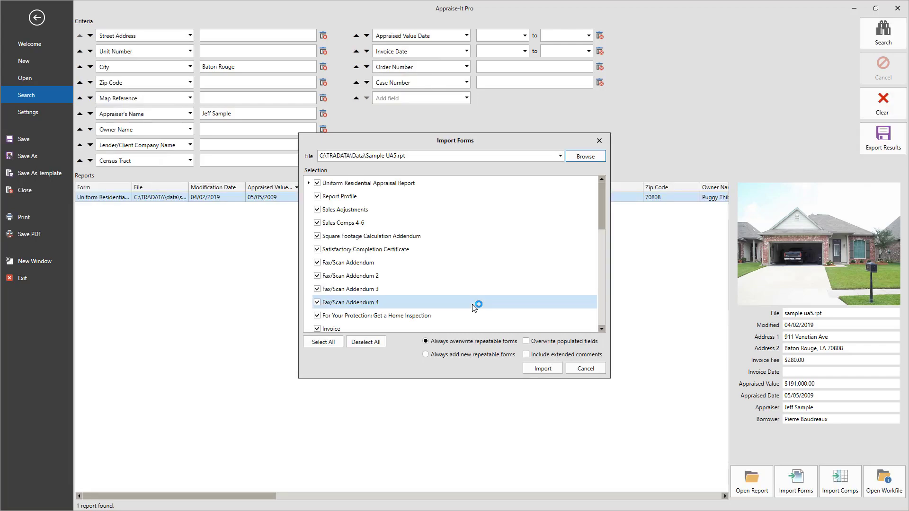
{"action": "left_click", "coordinate": [342, 196]}
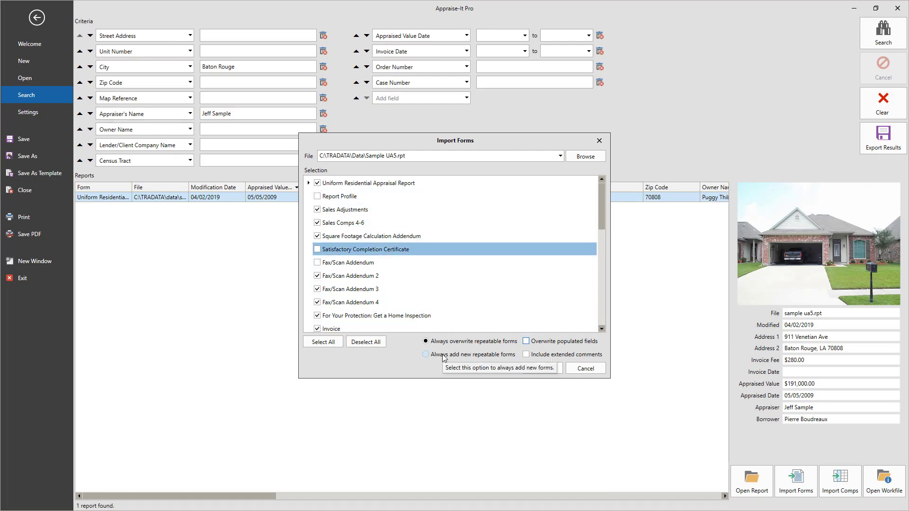
{"action": "left_click", "coordinate": [425, 354]}
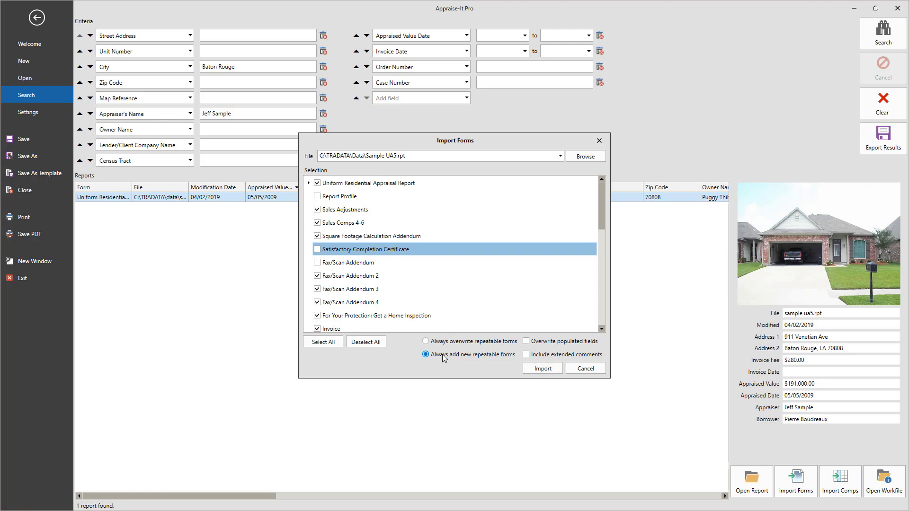
{"action": "left_click", "coordinate": [426, 341]}
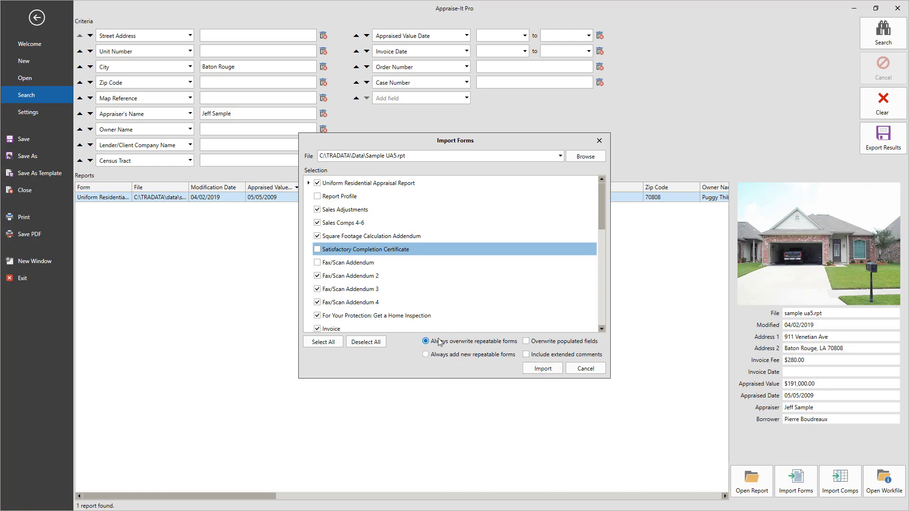
{"action": "mouse_move", "coordinate": [468, 341]}
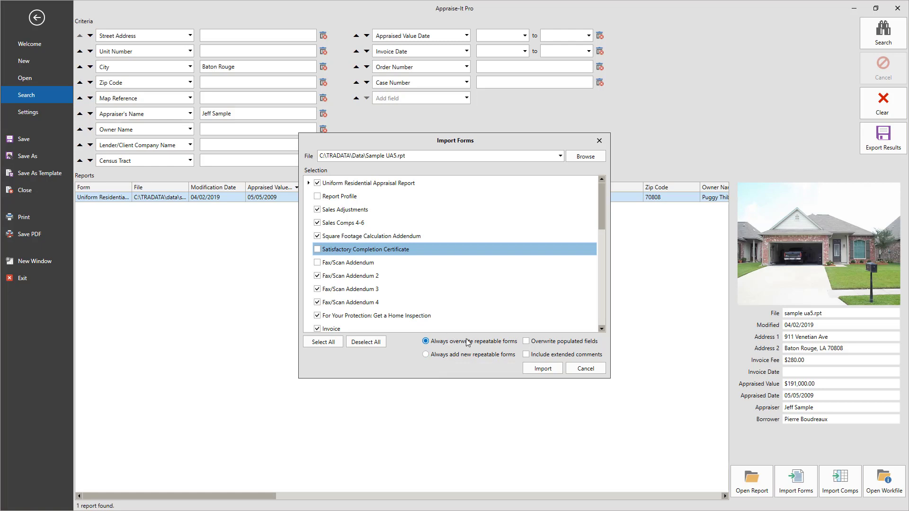
{"action": "left_click", "coordinate": [525, 341]}
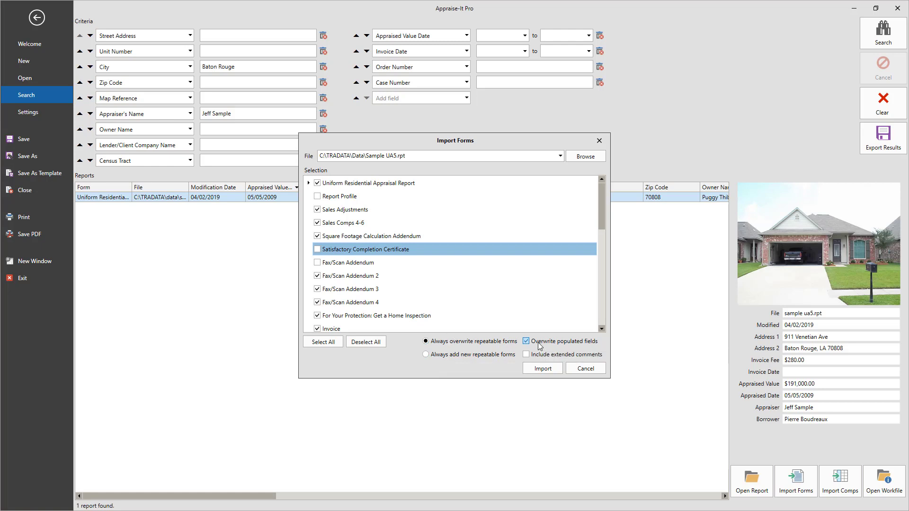
{"action": "left_click", "coordinate": [526, 354]}
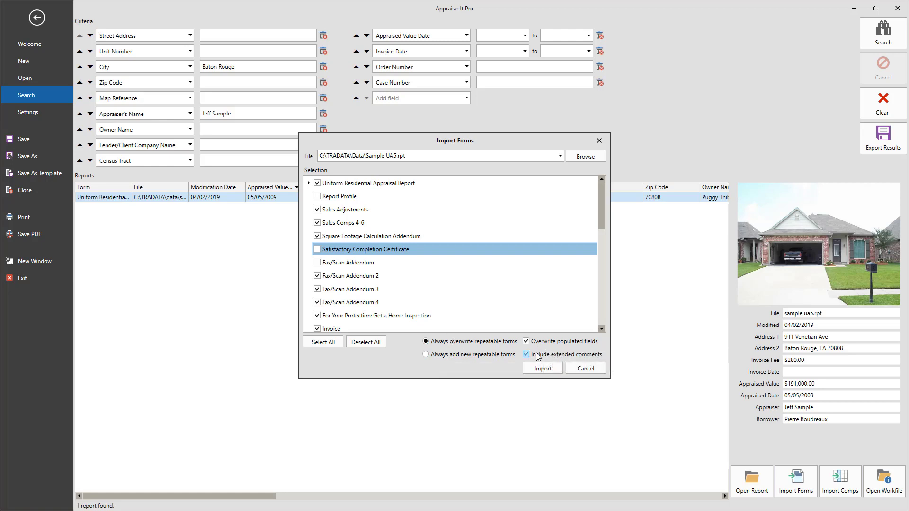
{"action": "left_click", "coordinate": [839, 481]}
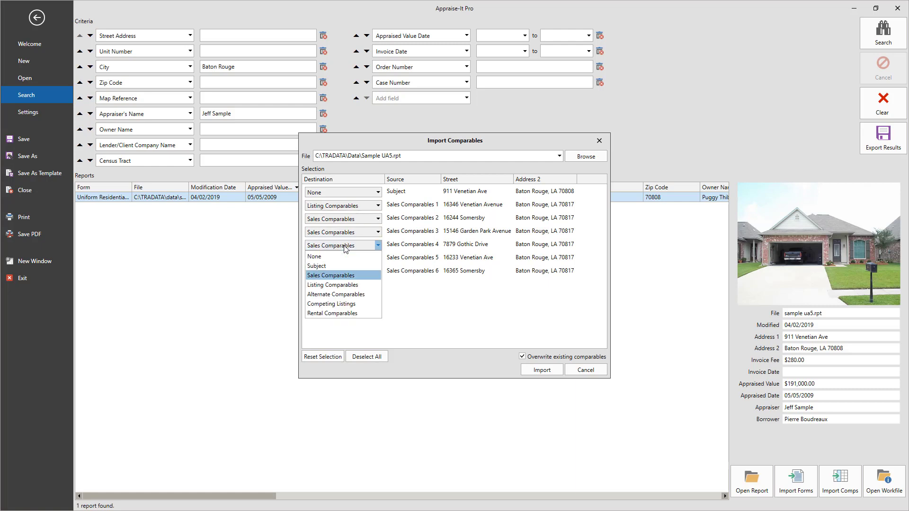
Import comparables with Sales Comparables 4 sent to Subject, 5 to None, overwriting existing comparables
{"action": "left_click", "coordinate": [317, 266]}
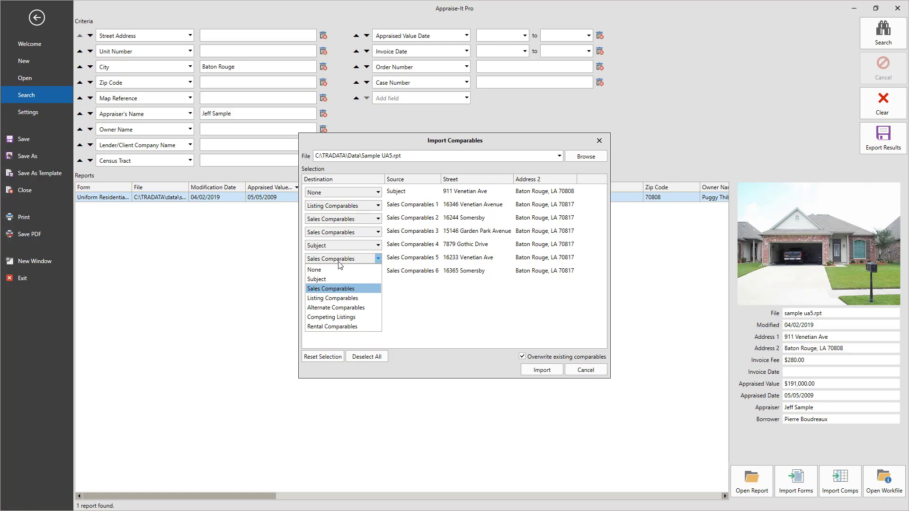
{"action": "left_click", "coordinate": [315, 269]}
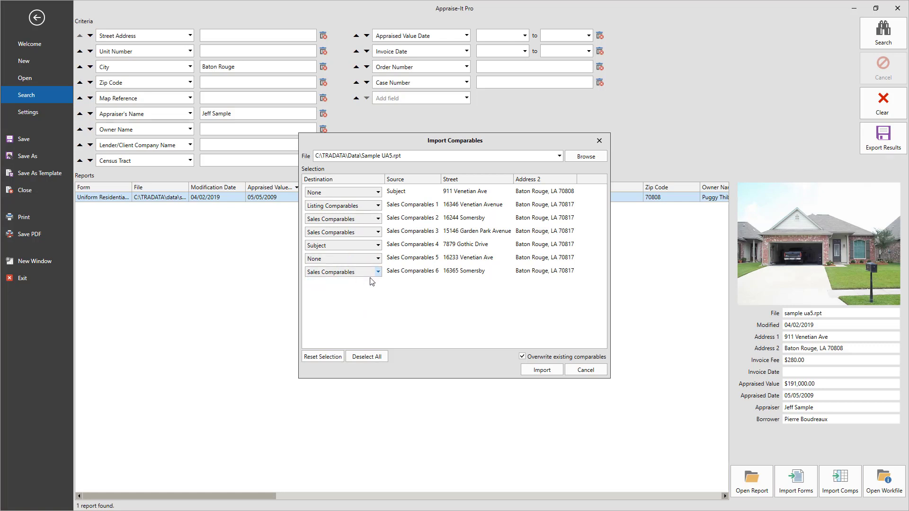
{"action": "left_click", "coordinate": [523, 356]}
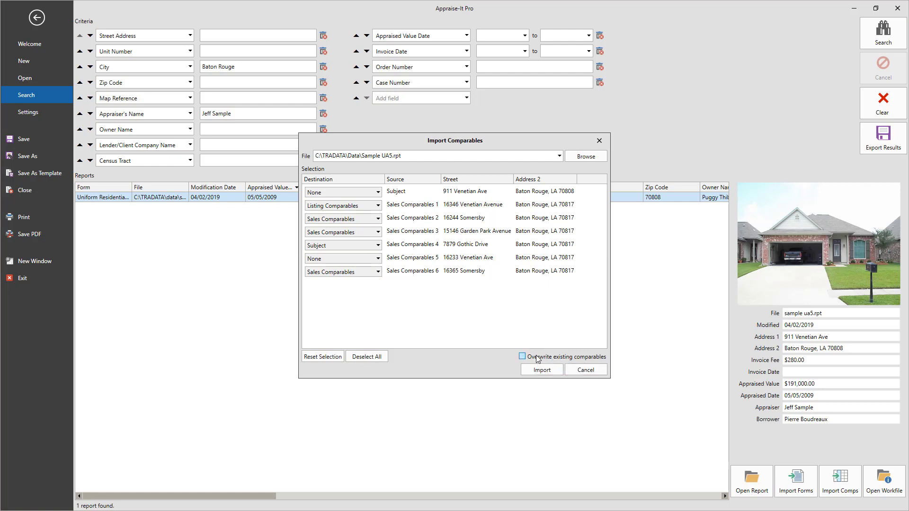
{"action": "left_click", "coordinate": [522, 357]}
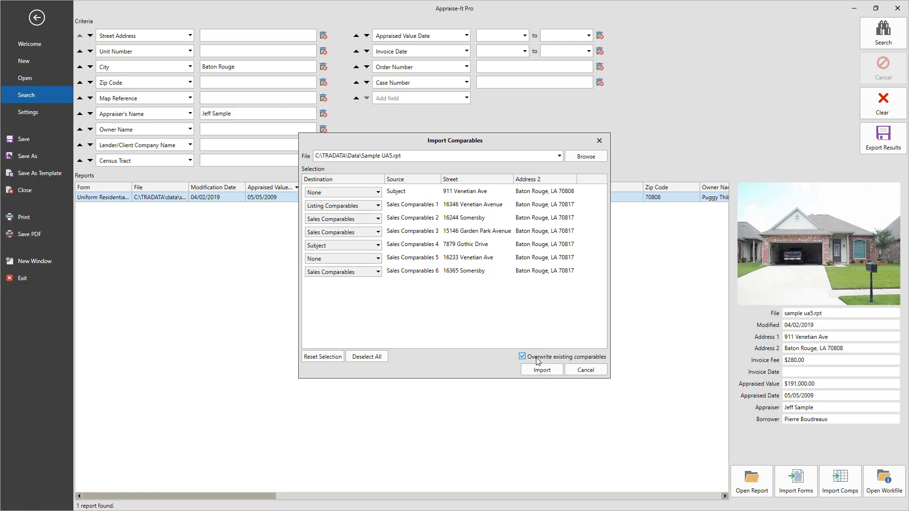
{"action": "left_click", "coordinate": [541, 369]}
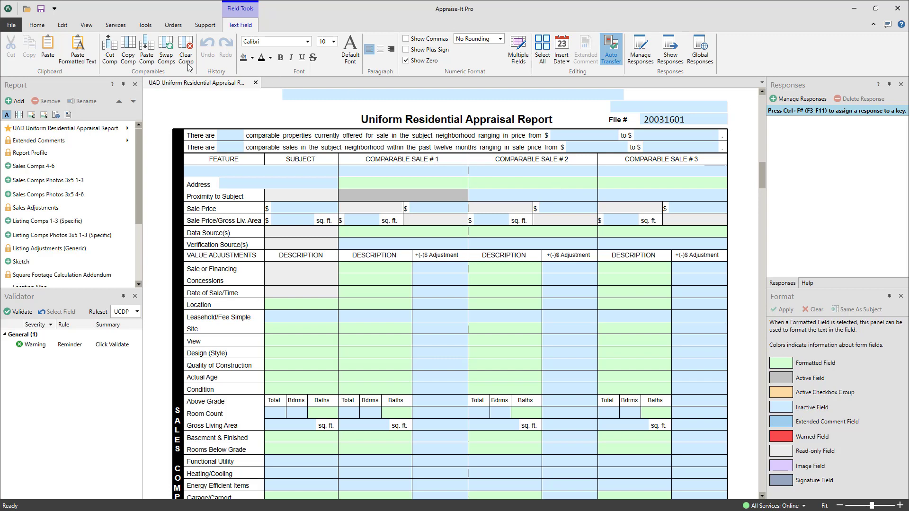
Reopen Import Comparables from the Home ribbon and browse for a report file
{"action": "left_click", "coordinate": [36, 24]}
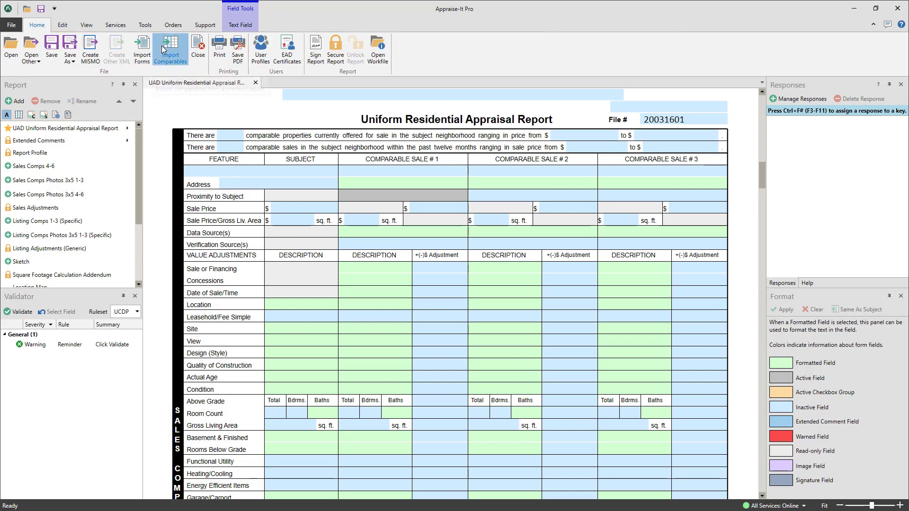
{"action": "left_click", "coordinate": [170, 49]}
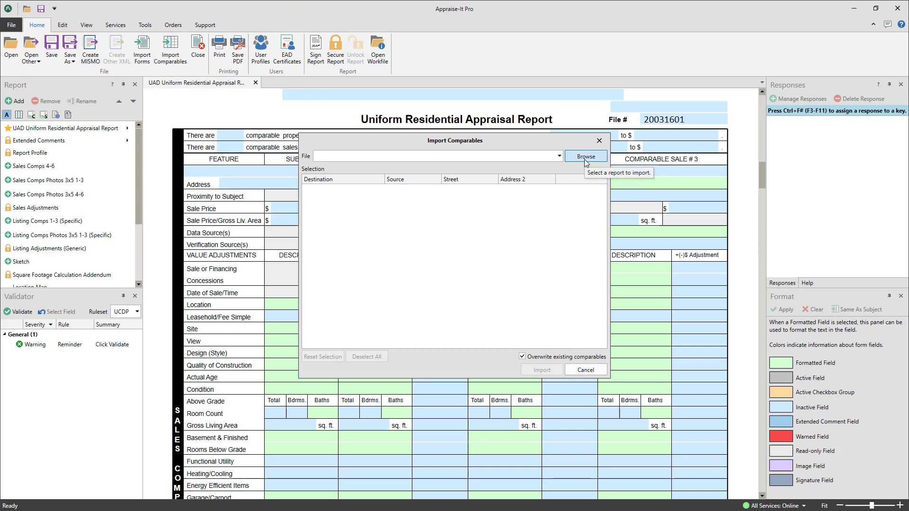
{"action": "left_click", "coordinate": [585, 155]}
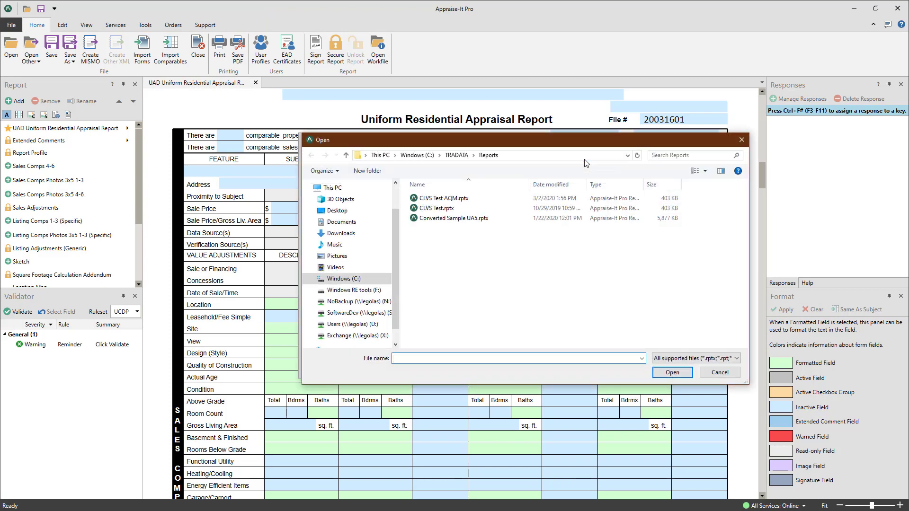